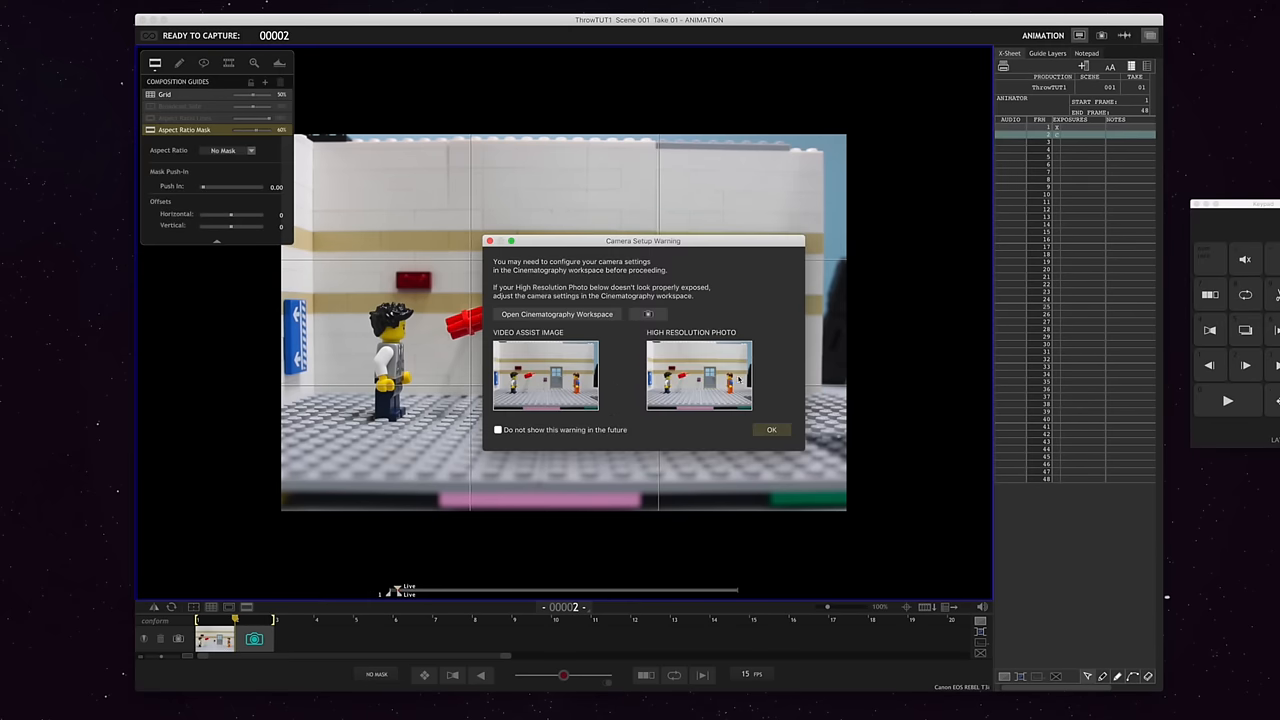
Dismiss the Camera Setup Warning with OK to clear the LEGO scene's live view.
{"action": "left_click", "coordinate": [771, 429]}
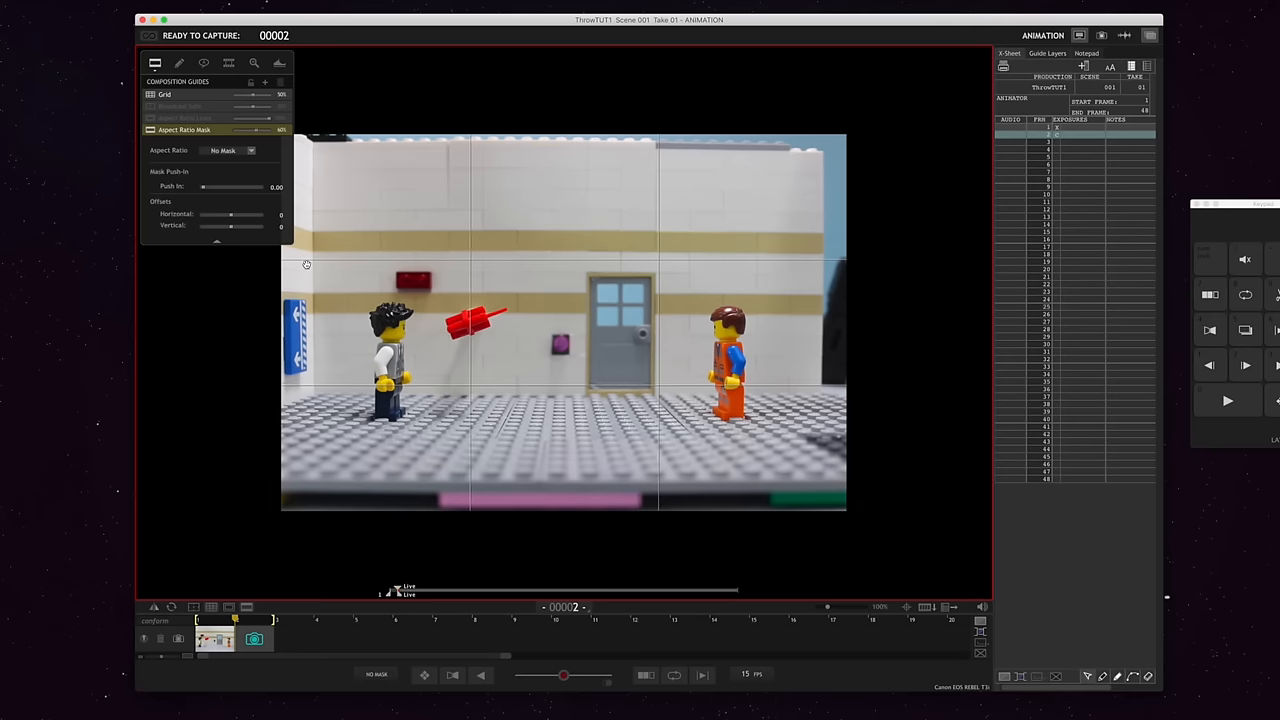